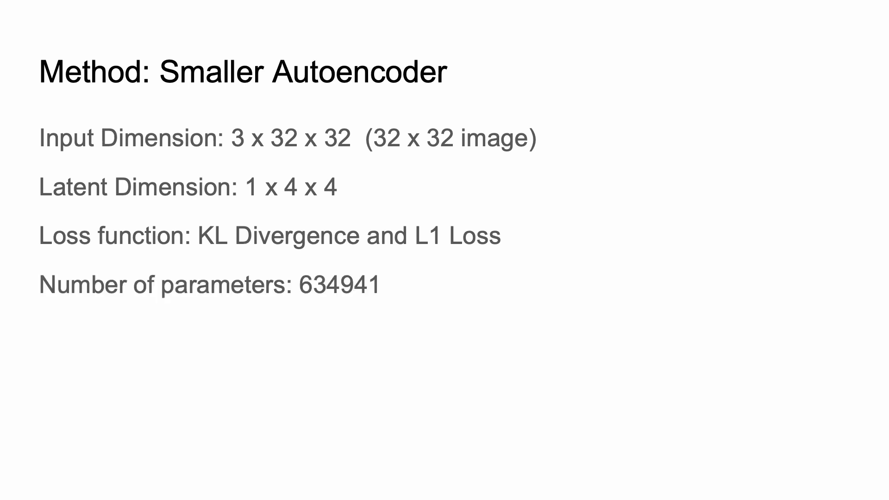
type("Training Time: 1 hour on Nvidia RTX4090")
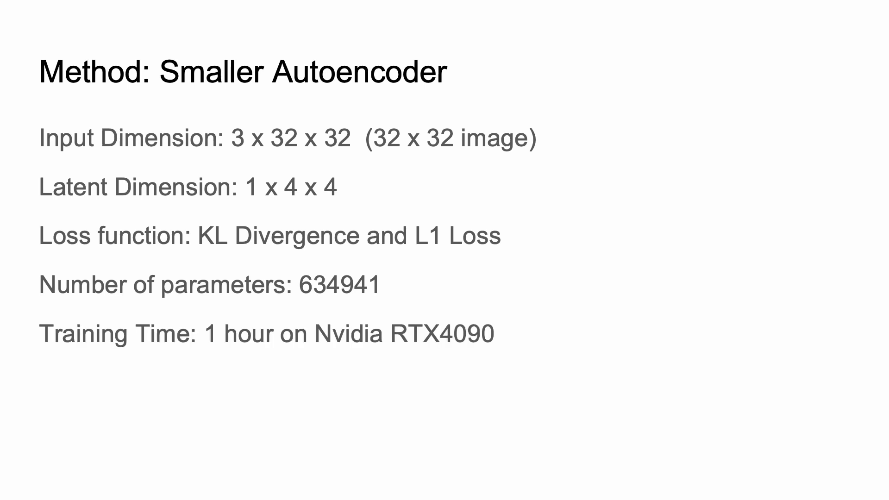